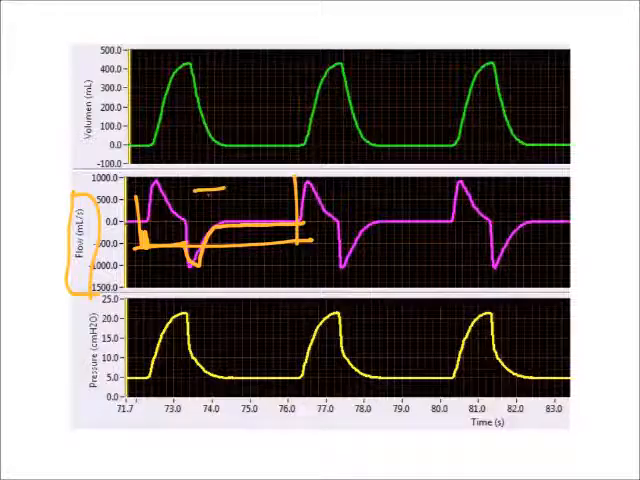
# Handwrite 'TCT' on the flow waveform slide in orange ink
pyautogui.write('TCT')
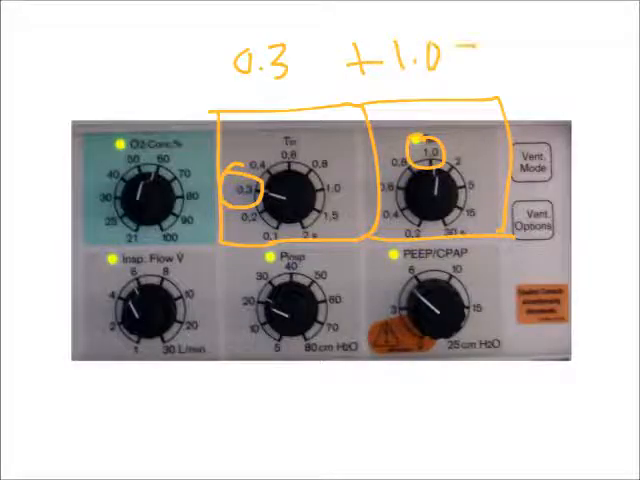
# Handwrite '= 1.3' completing 0.3 + 1.0 above the Ti and Te dials, then 'TC'
pyautogui.write('=1.3')
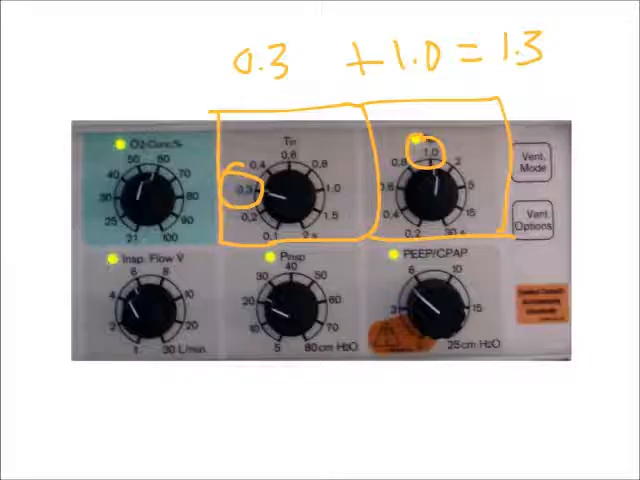
pyautogui.write('TC')
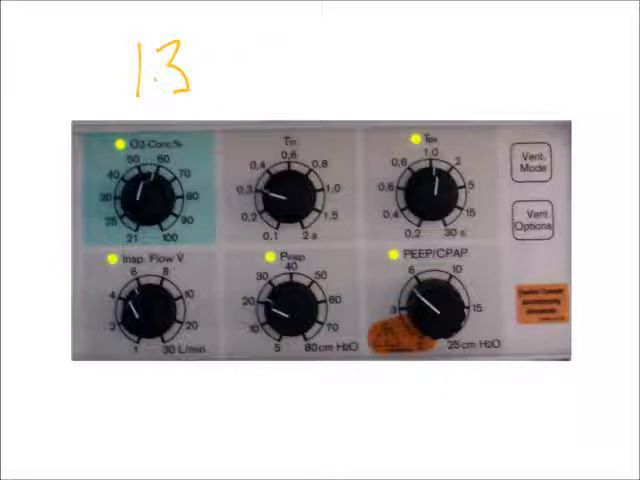
# Handwrite 'F = 60/TCT' at the top beside the 1.3 value
pyautogui.write('1')
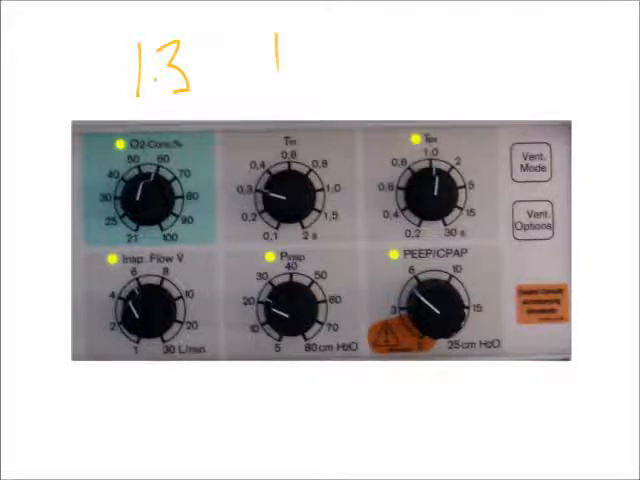
pyautogui.write('F')
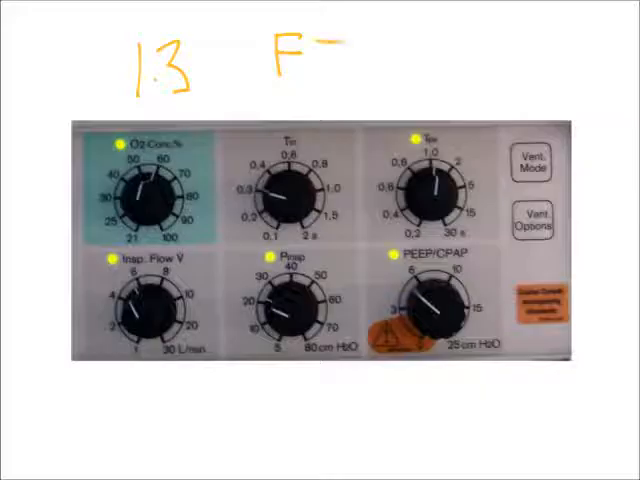
pyautogui.write('=')
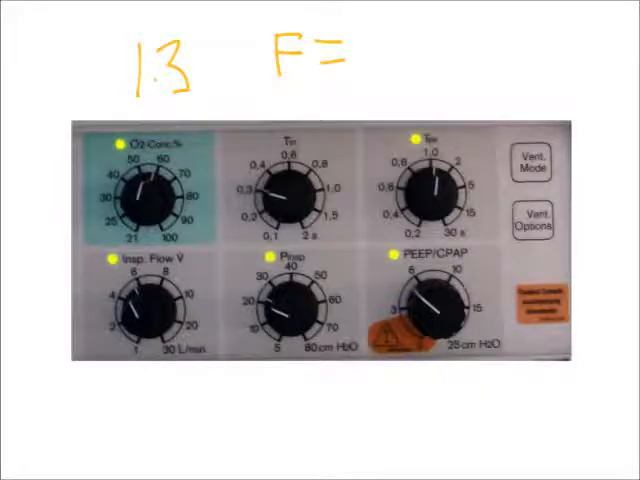
pyautogui.write('6')
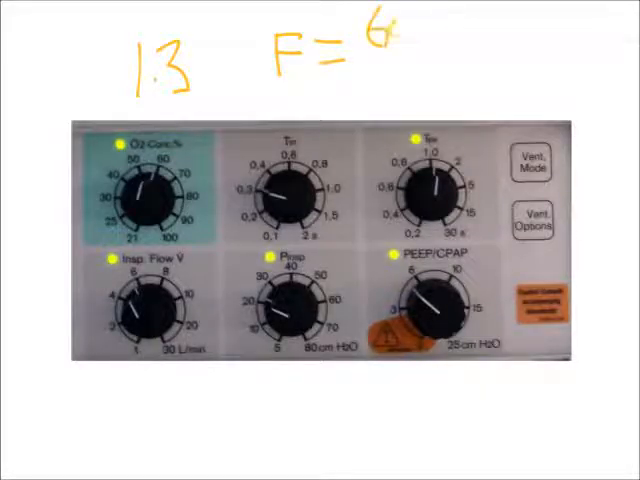
pyautogui.write('0/')
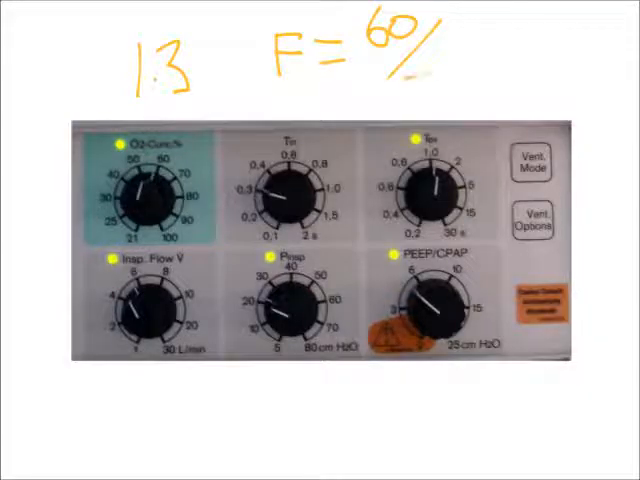
pyautogui.write('TCT')
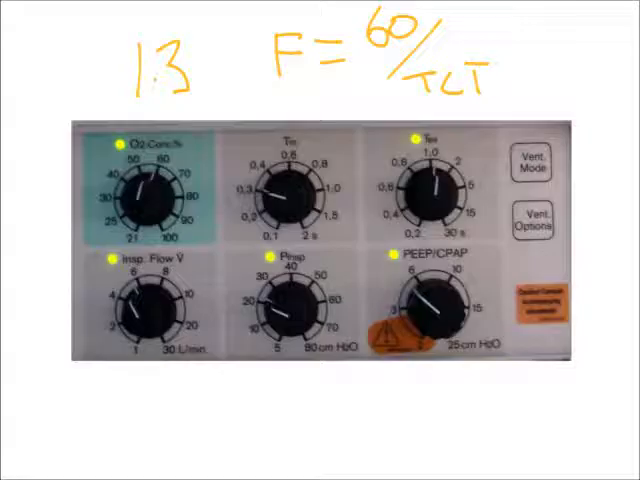
# Handwrite the result '46 bpm' beneath the control panel
pyautogui.write('4')
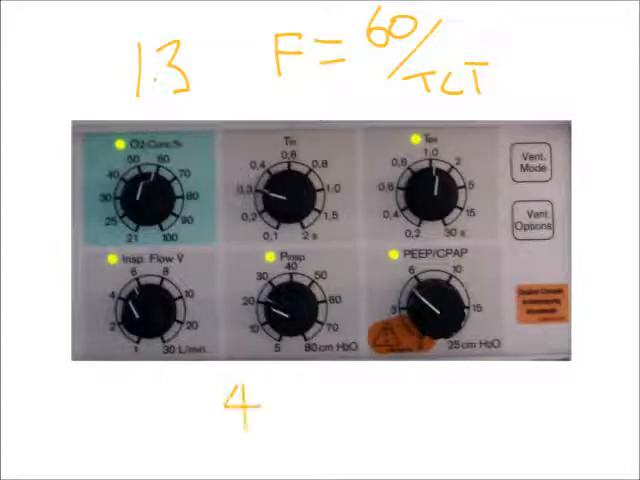
pyautogui.write('6 b')
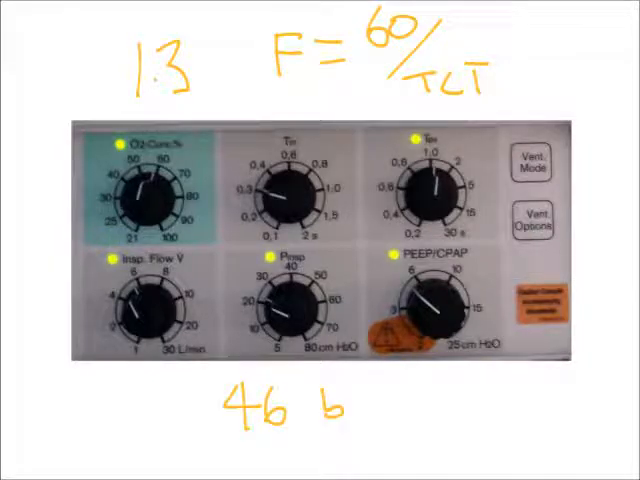
pyautogui.write('pm')
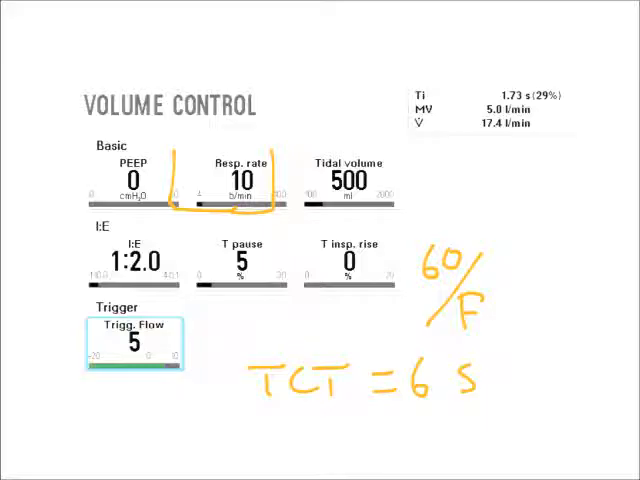
# Outline the Resp. rate value of 10 on the Volume Control slide
pyautogui.moveTo(390, 90); pyautogui.dragTo(560, 144)
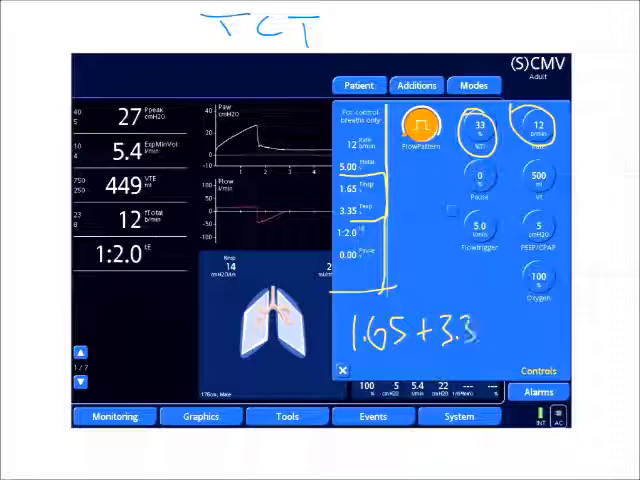
# Handwrite '= T' completing the sum 1.65 + 3.35 = T beside the timing values
pyautogui.write('= T')
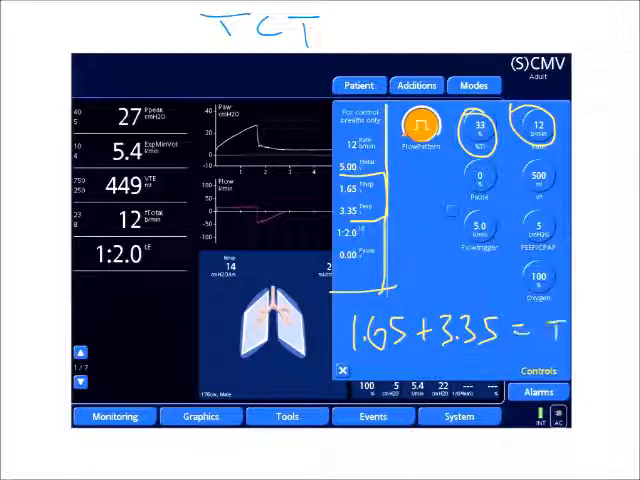